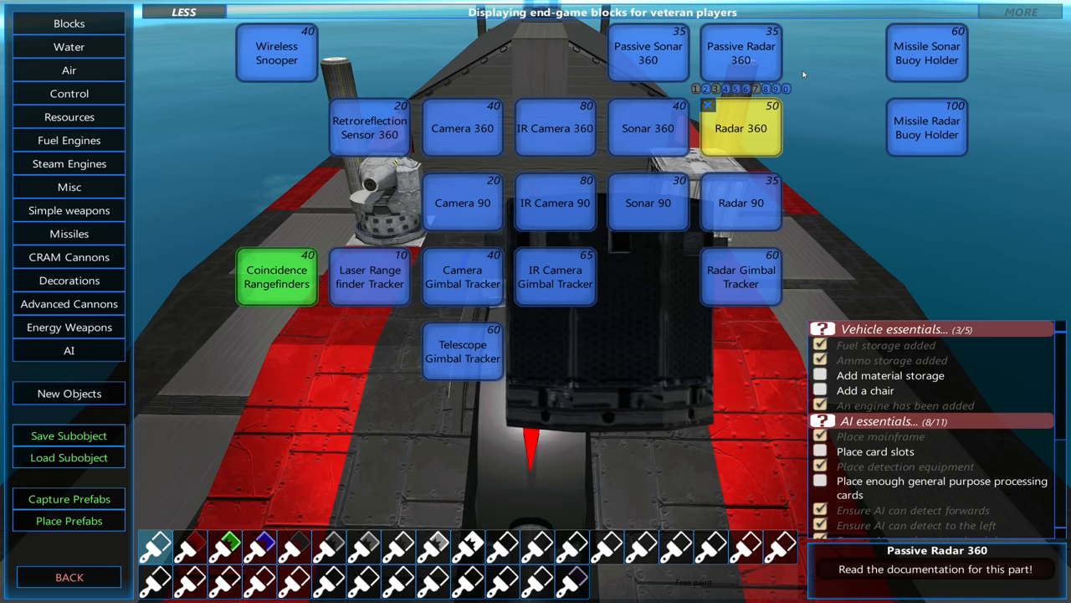
Step: Show the AI block category with mainframe, card slot, processing card and detection blocks
click(69, 350)
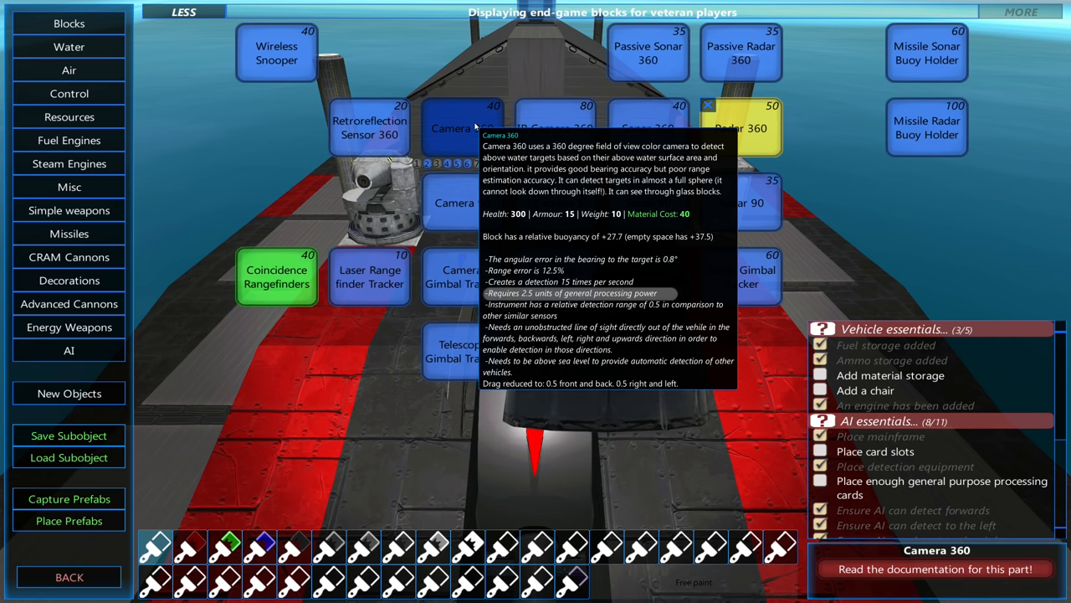
click(69, 350)
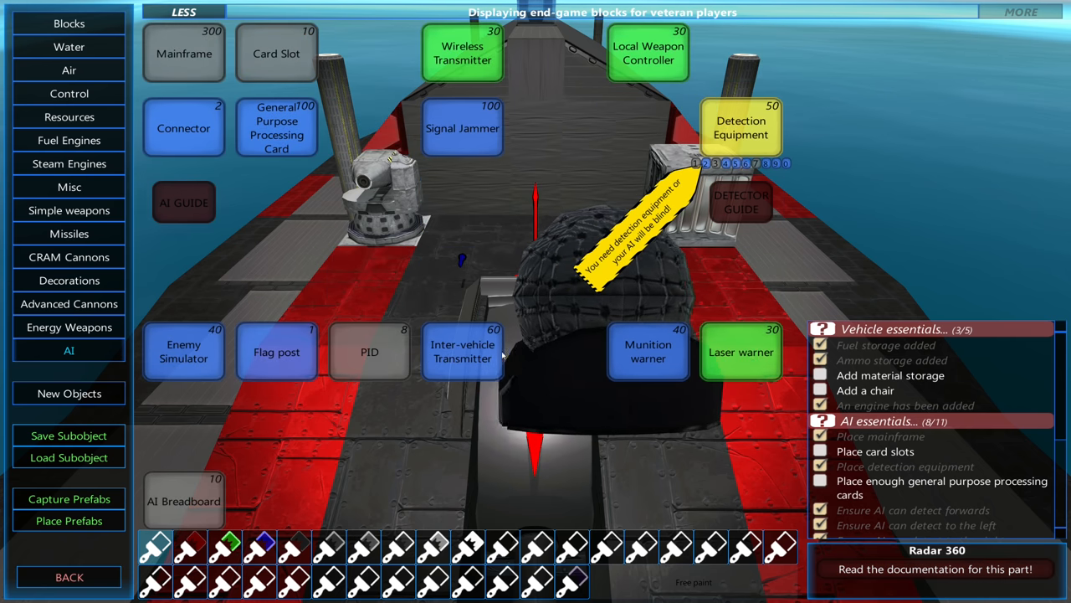
mouse_move(463, 352)
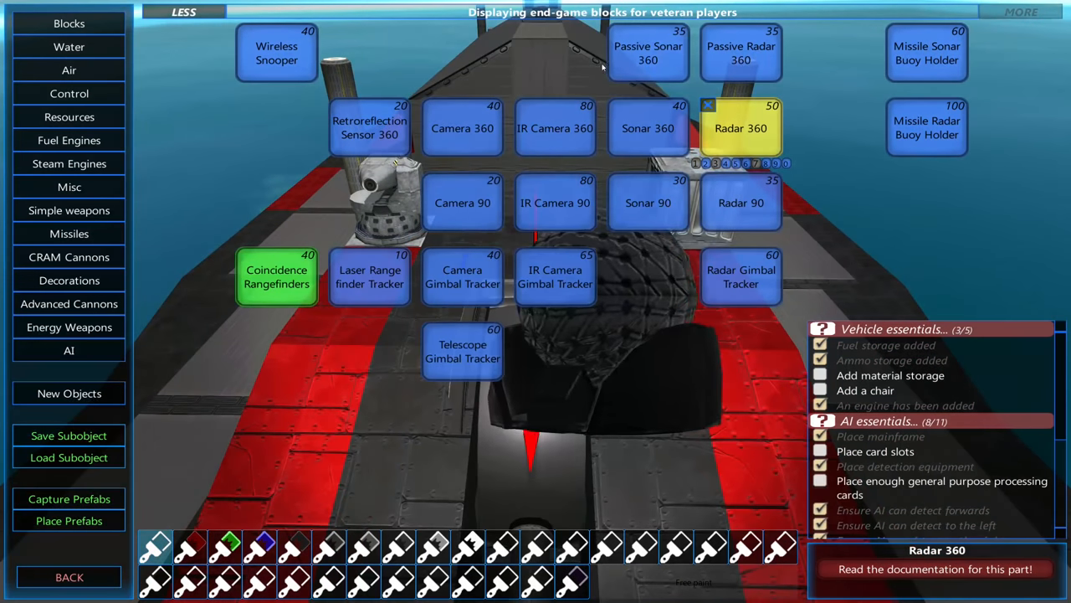
mouse_move(743, 56)
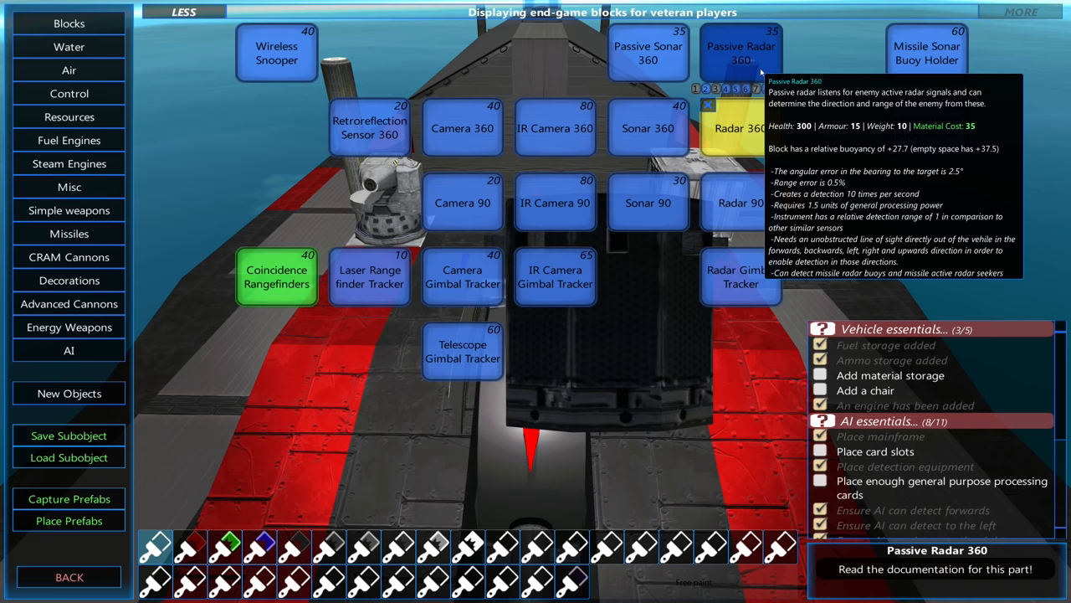
mouse_move(803, 73)
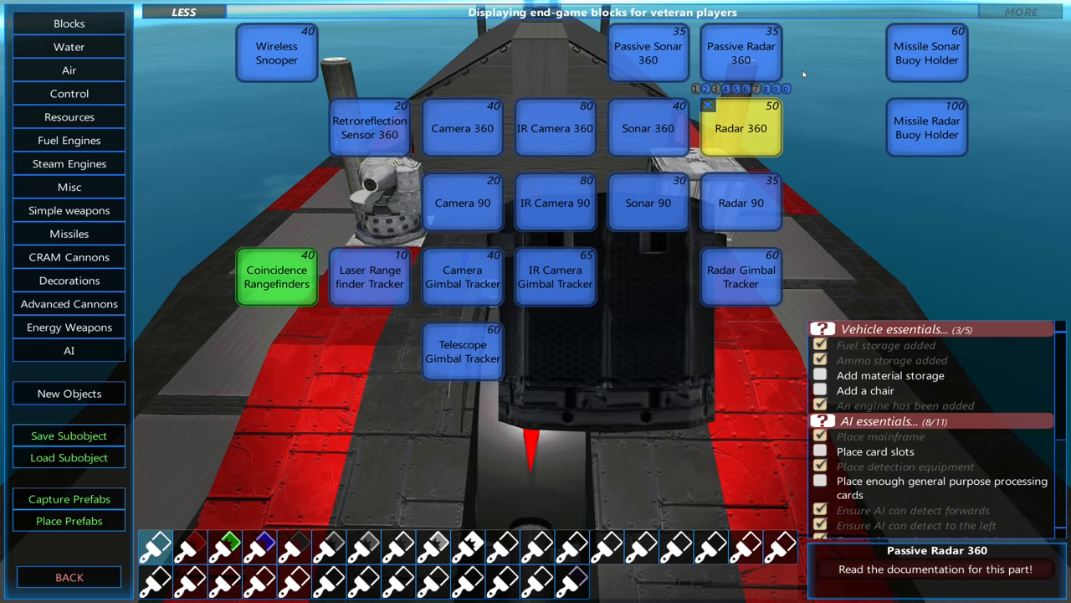
mouse_move(276, 55)
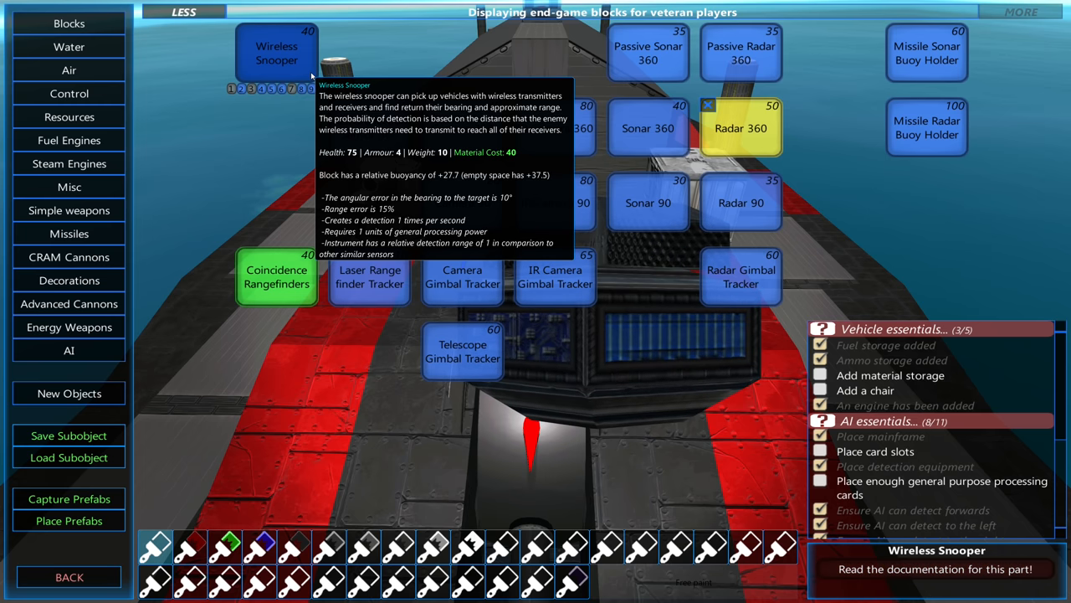
mouse_move(369, 52)
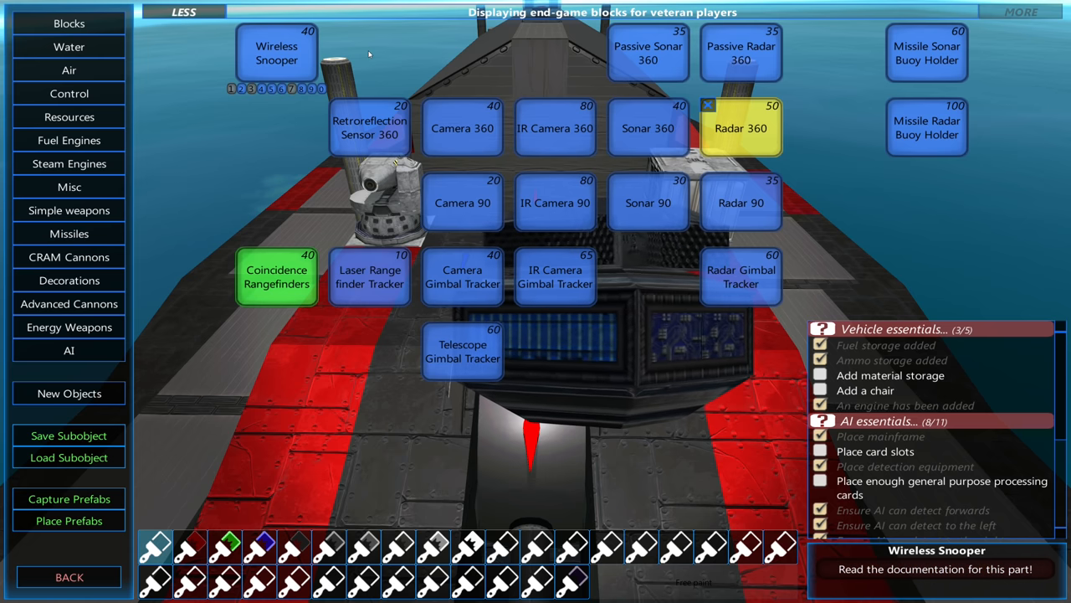
mouse_move(369, 130)
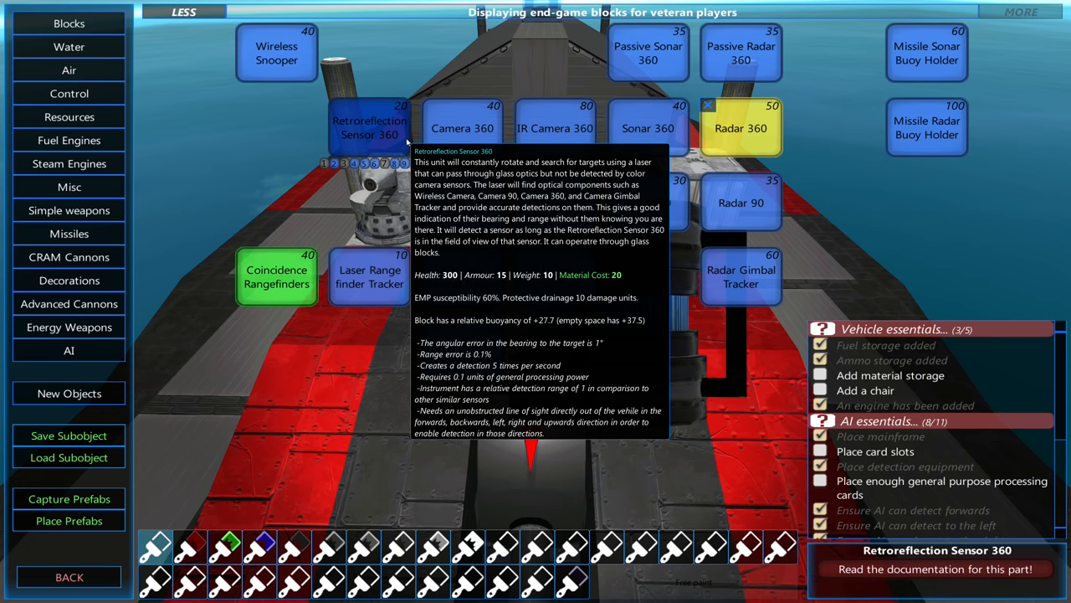
mouse_move(448, 49)
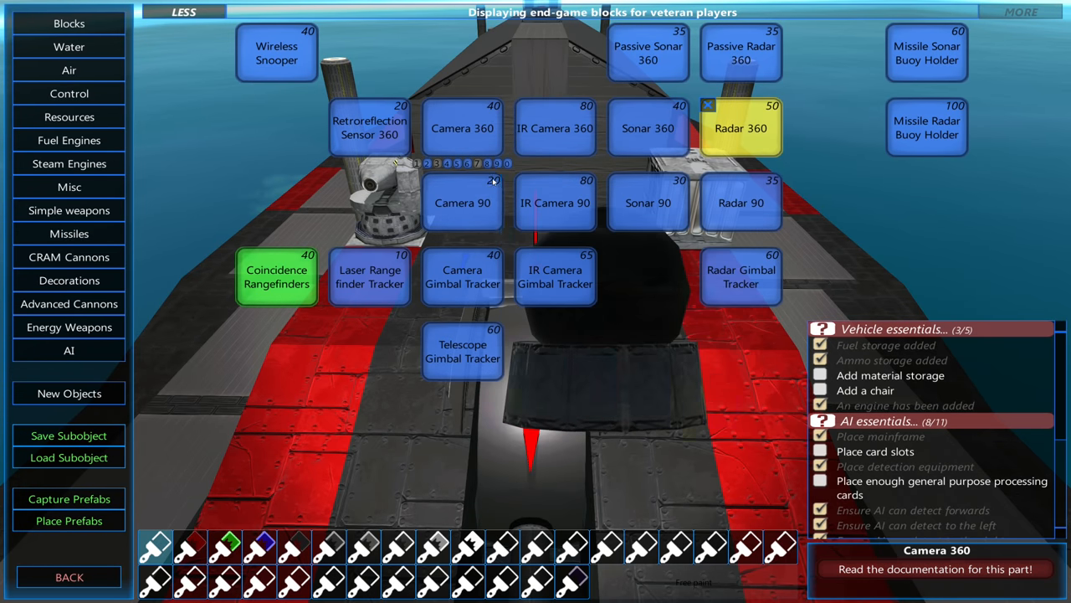
mouse_move(462, 276)
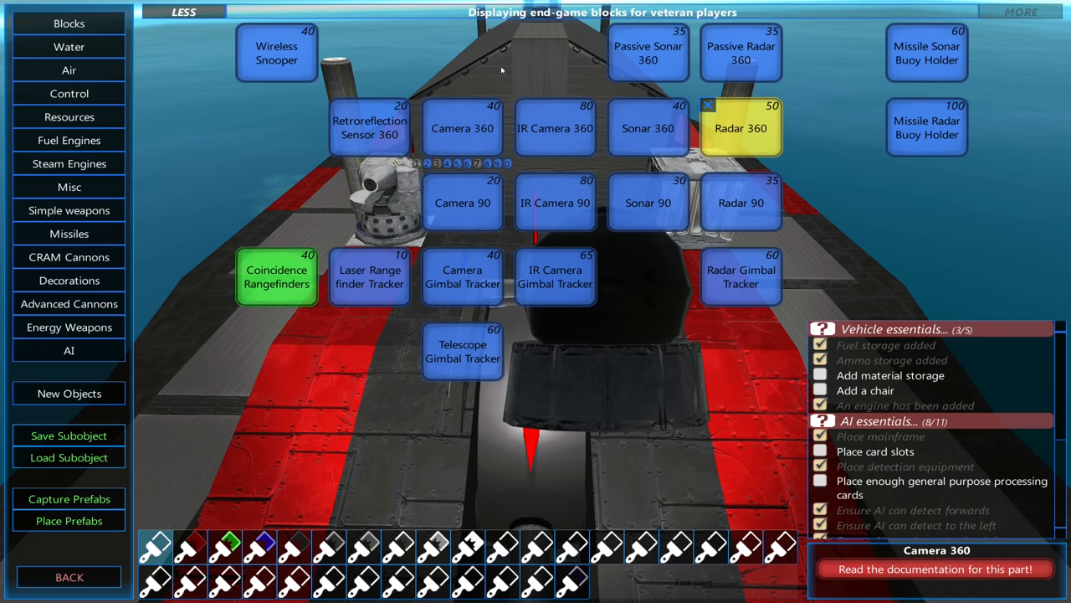
mouse_move(555, 203)
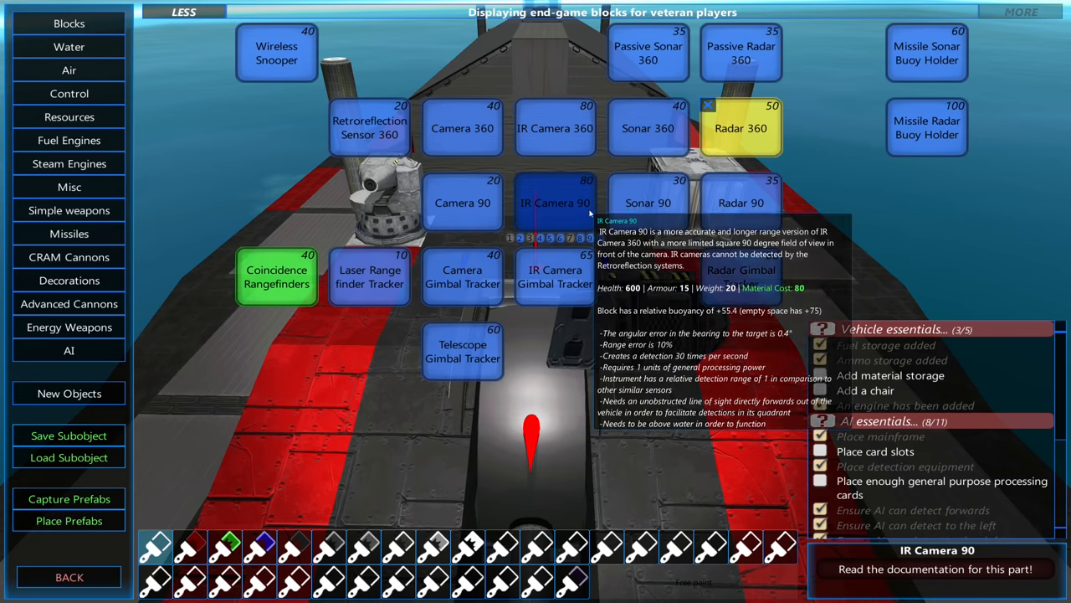
mouse_move(555, 276)
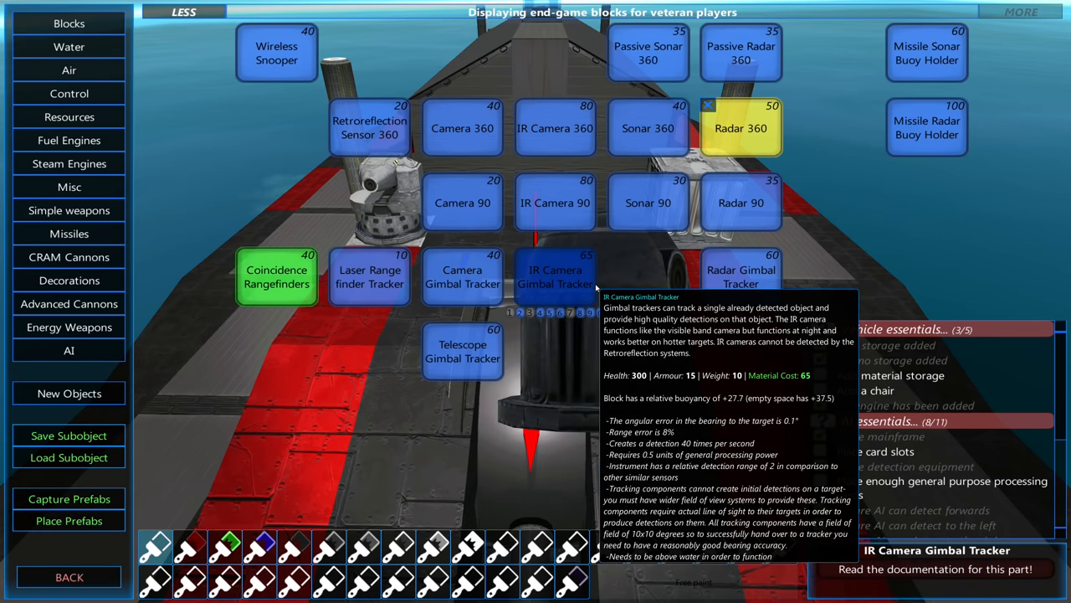
mouse_move(609, 287)
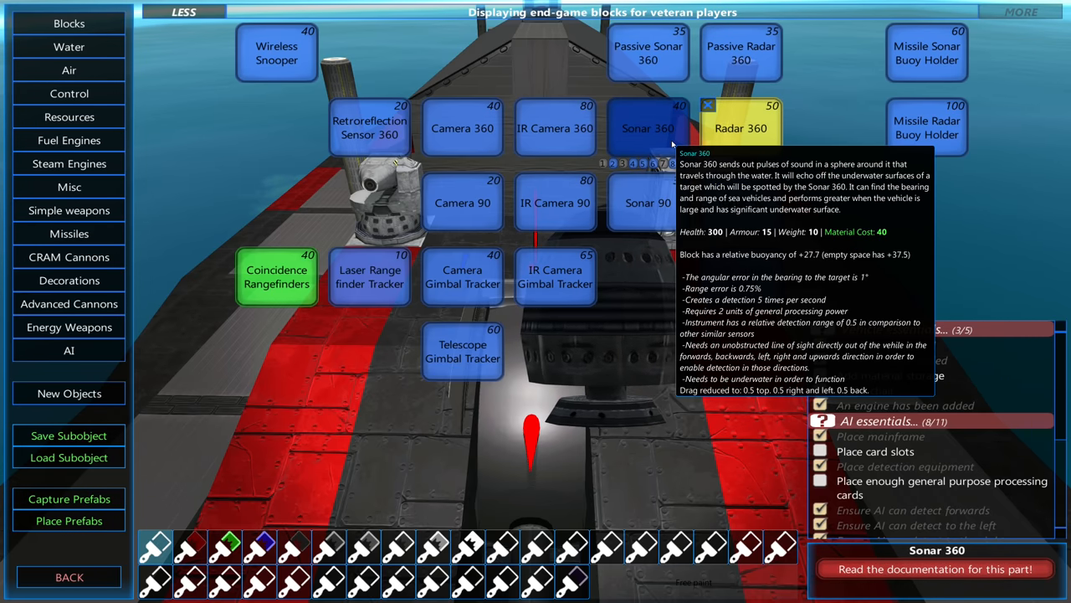
mouse_move(740, 128)
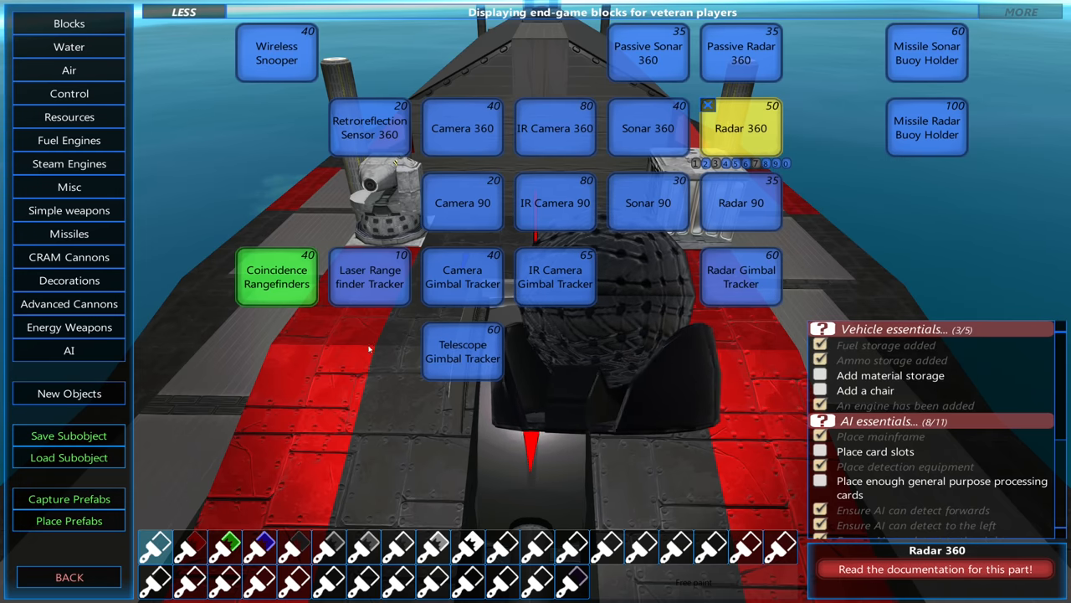
mouse_move(369, 276)
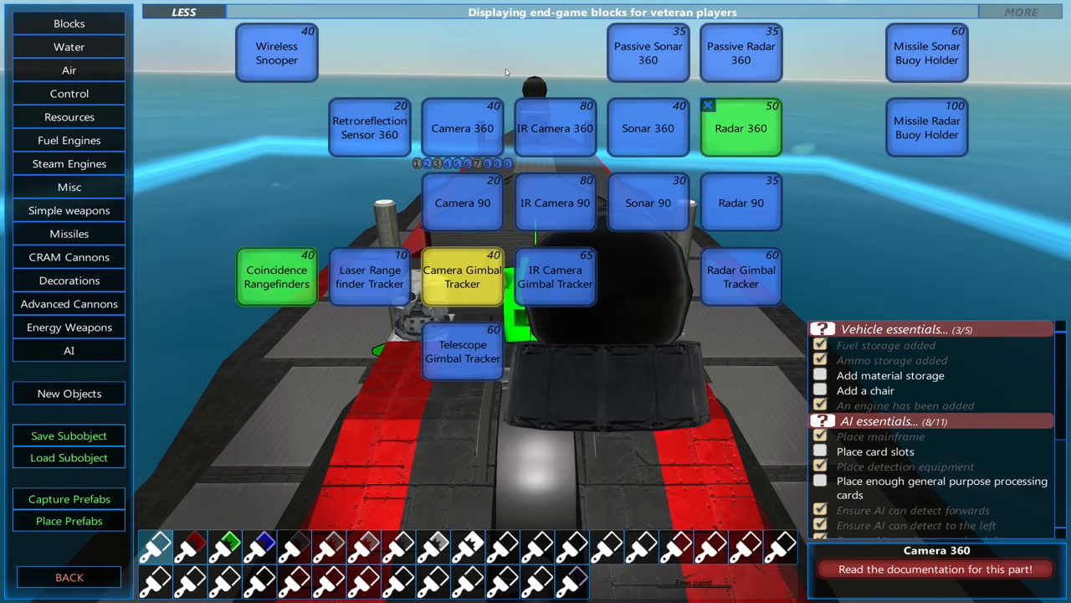
mouse_move(463, 128)
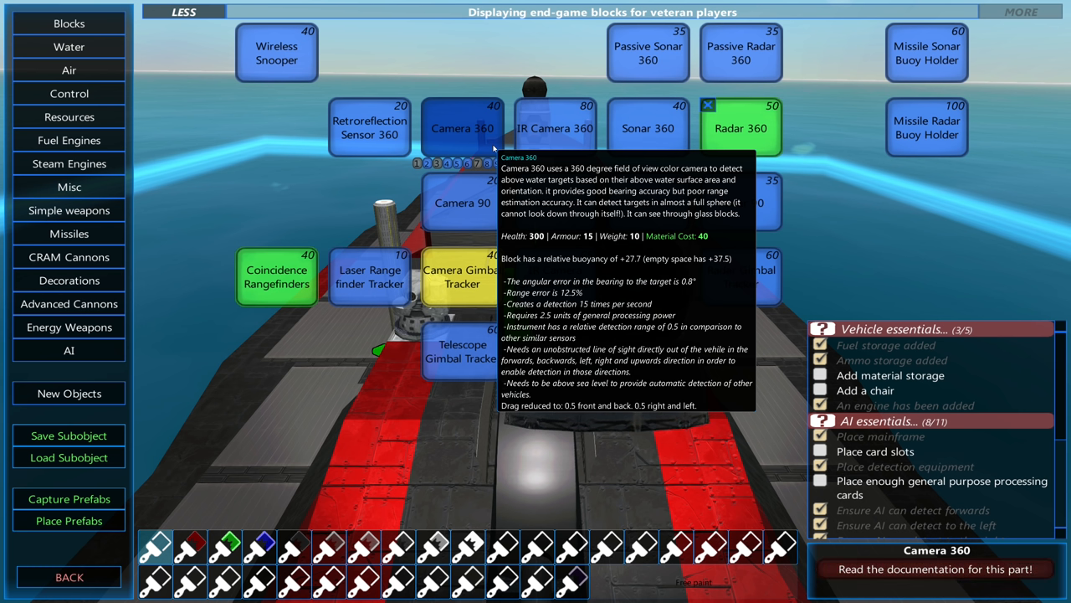
mouse_move(461, 202)
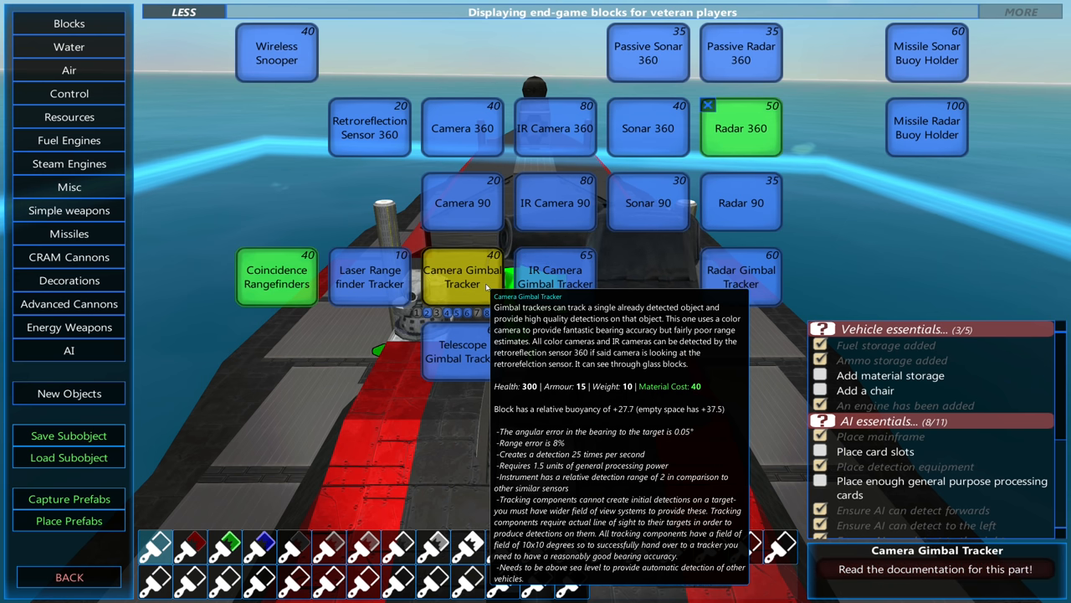
mouse_move(462, 128)
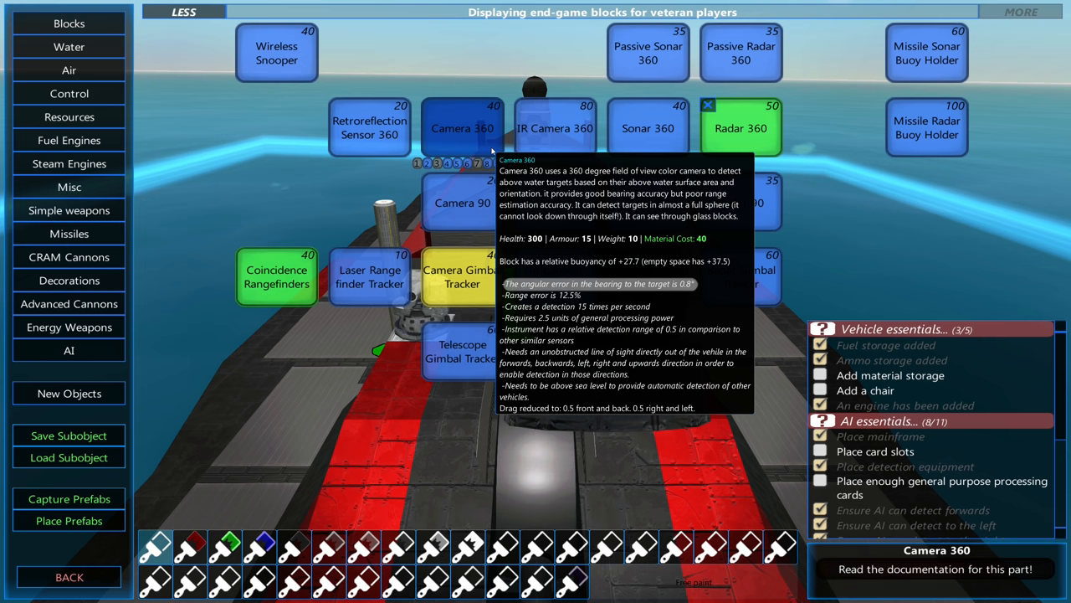
mouse_move(462, 202)
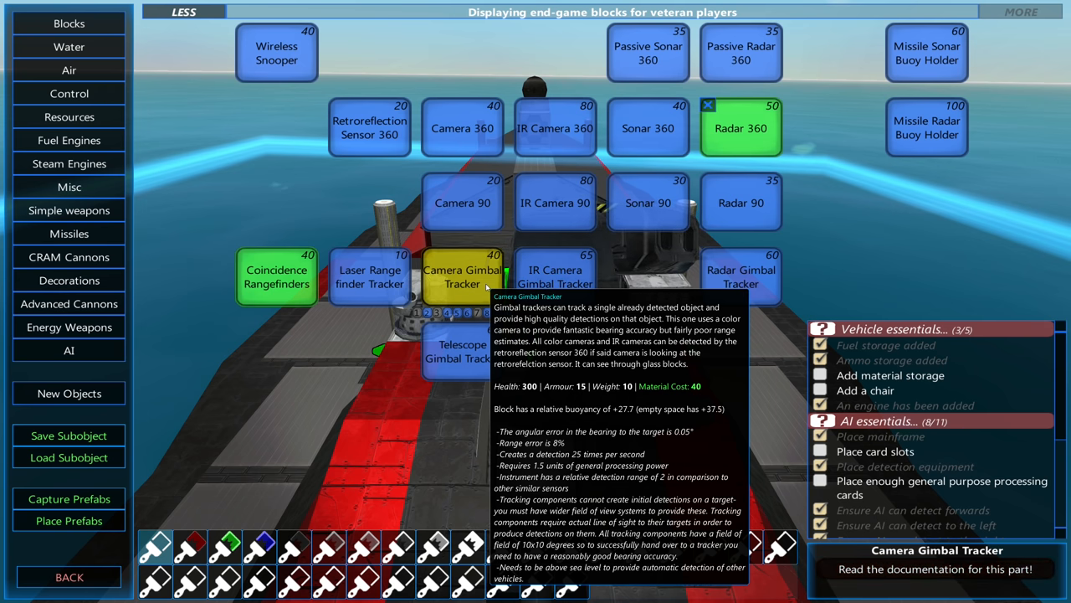
mouse_move(463, 128)
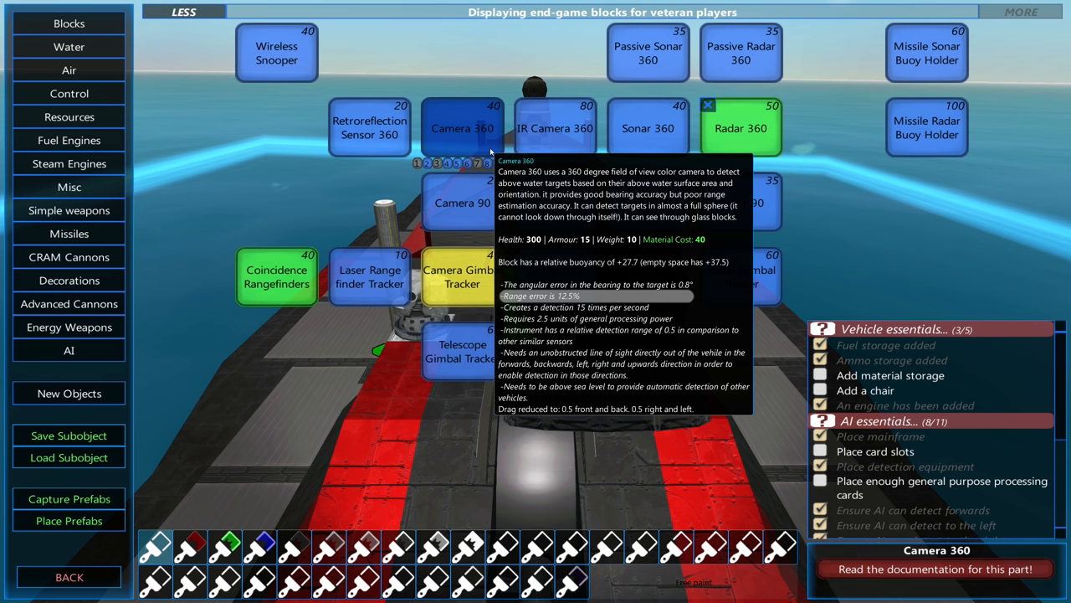
mouse_move(458, 202)
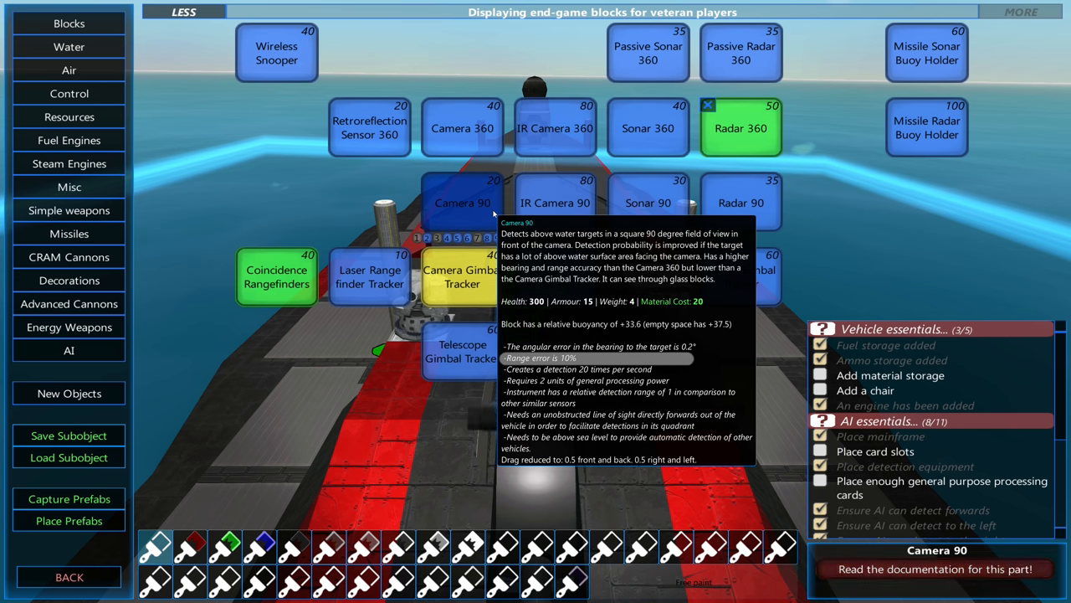
mouse_move(461, 276)
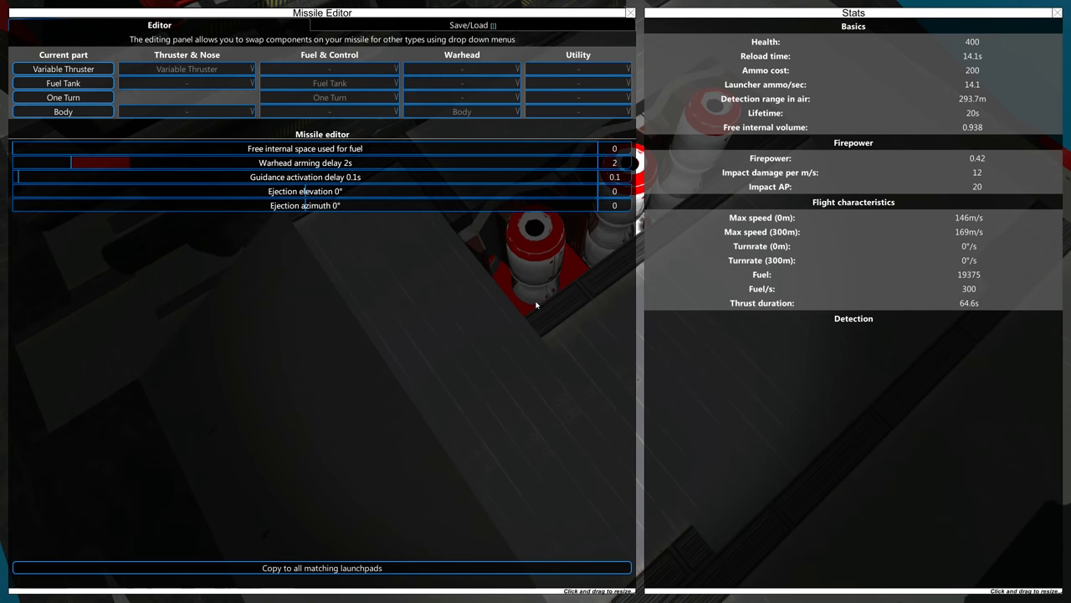
mouse_move(592, 113)
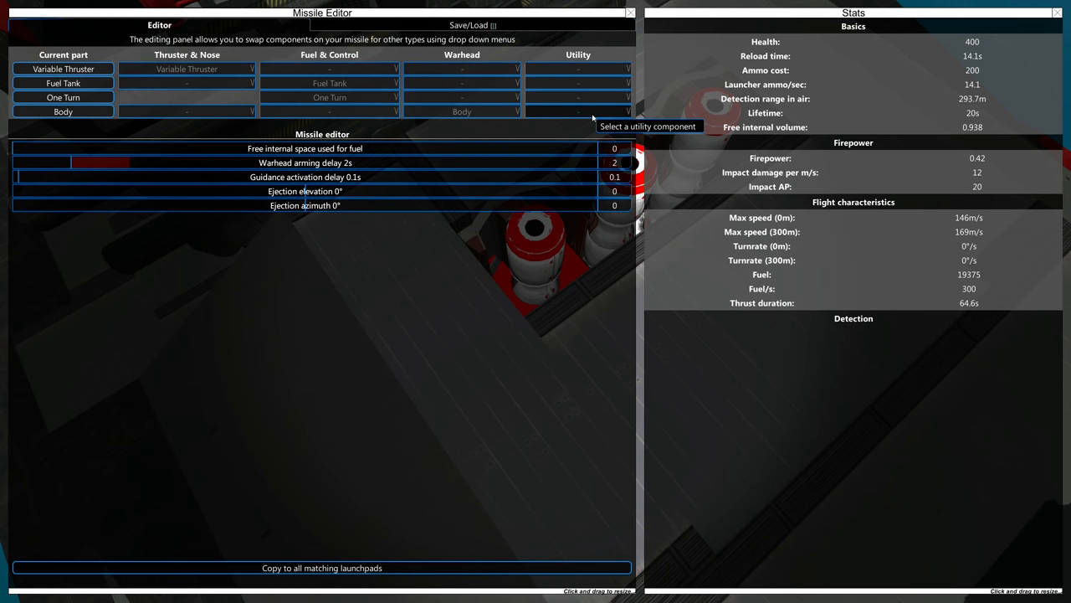
Step: Open the missile body's Utility dropdown to view components like Radar Buoy and Sonar Buoy
click(578, 112)
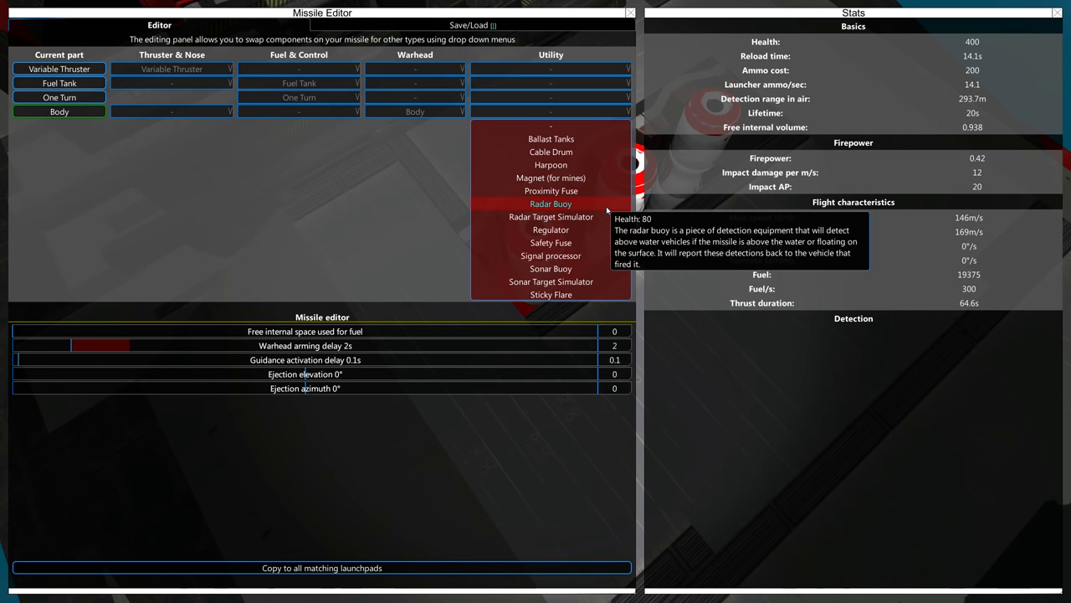
click(551, 203)
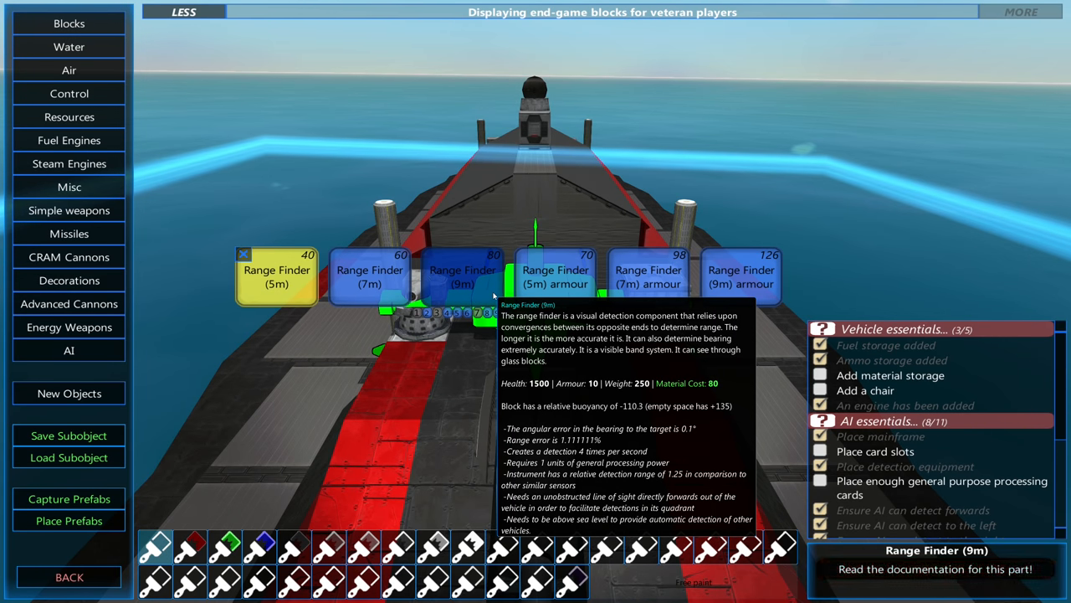
mouse_move(277, 276)
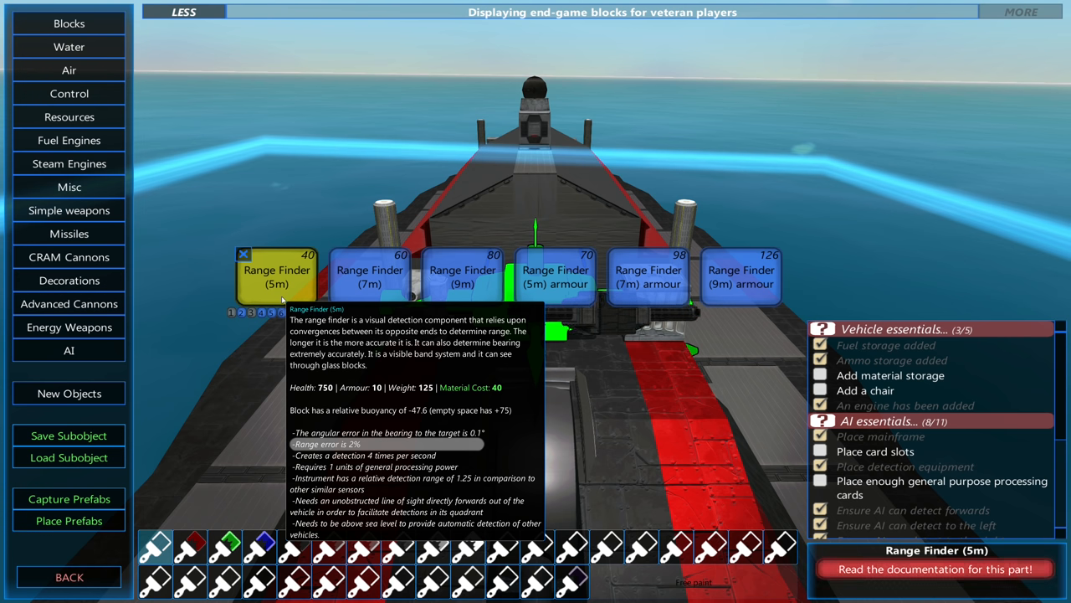
mouse_move(462, 277)
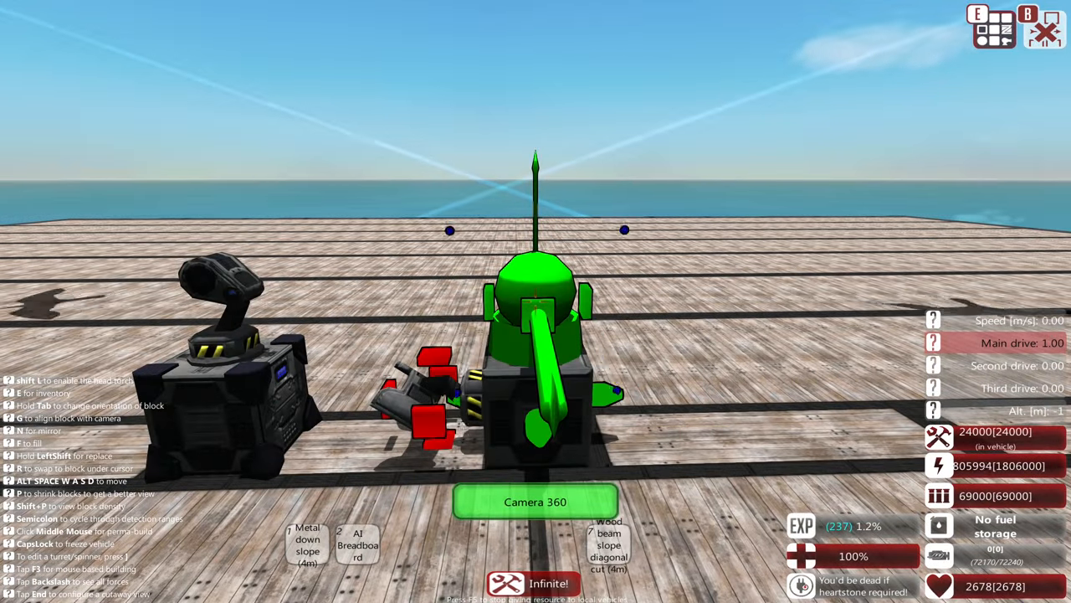
mouse_move(536, 302)
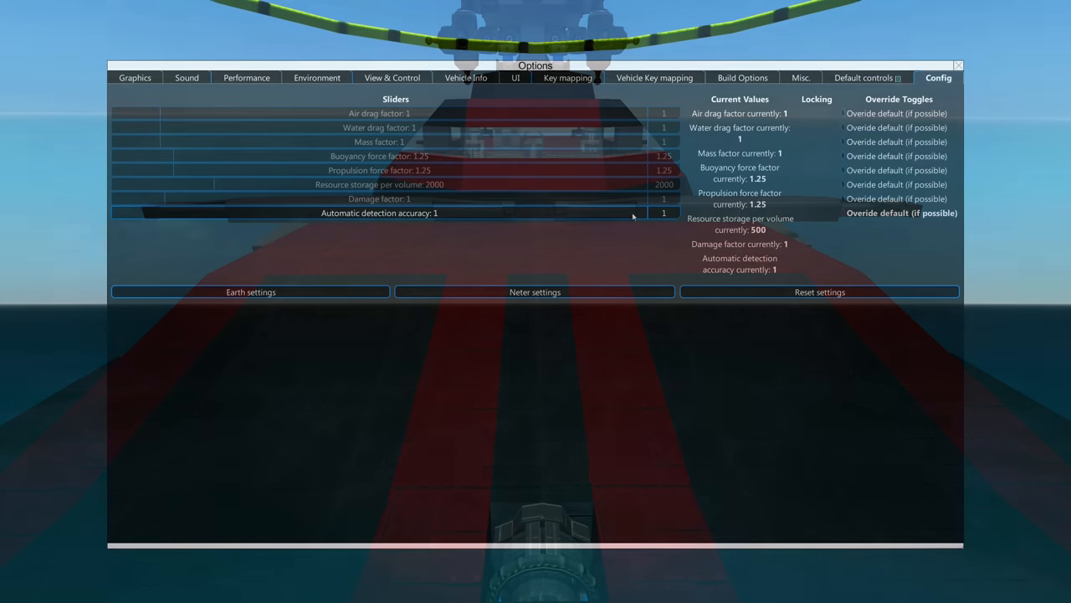
Step: Test the automatic detection accuracy slider at 0.6 and 1, finally setting it to 0.1
drag(632, 212, 180, 213)
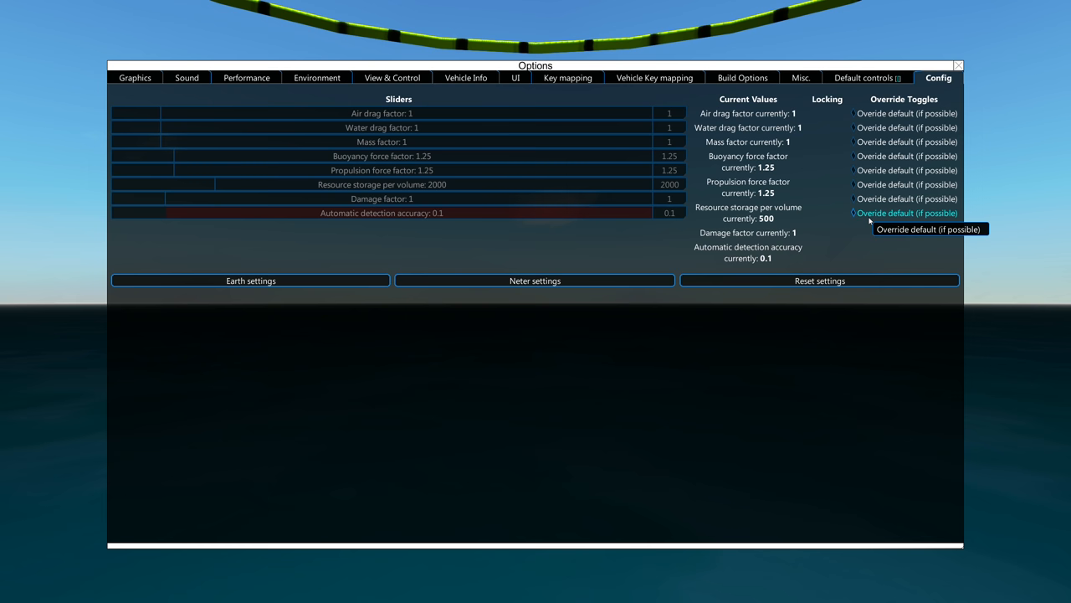
click(959, 63)
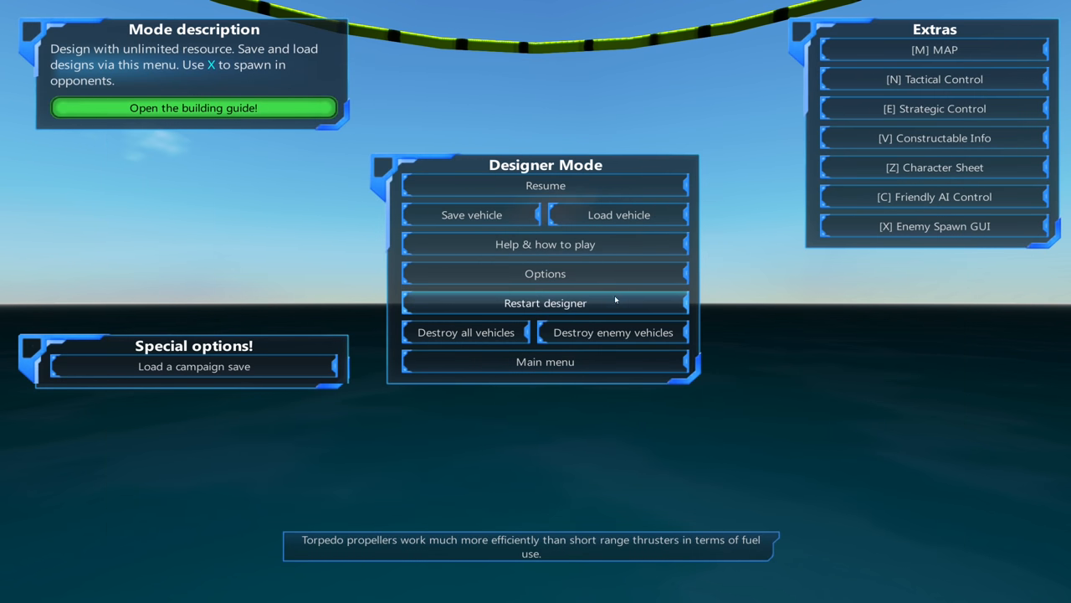
click(544, 273)
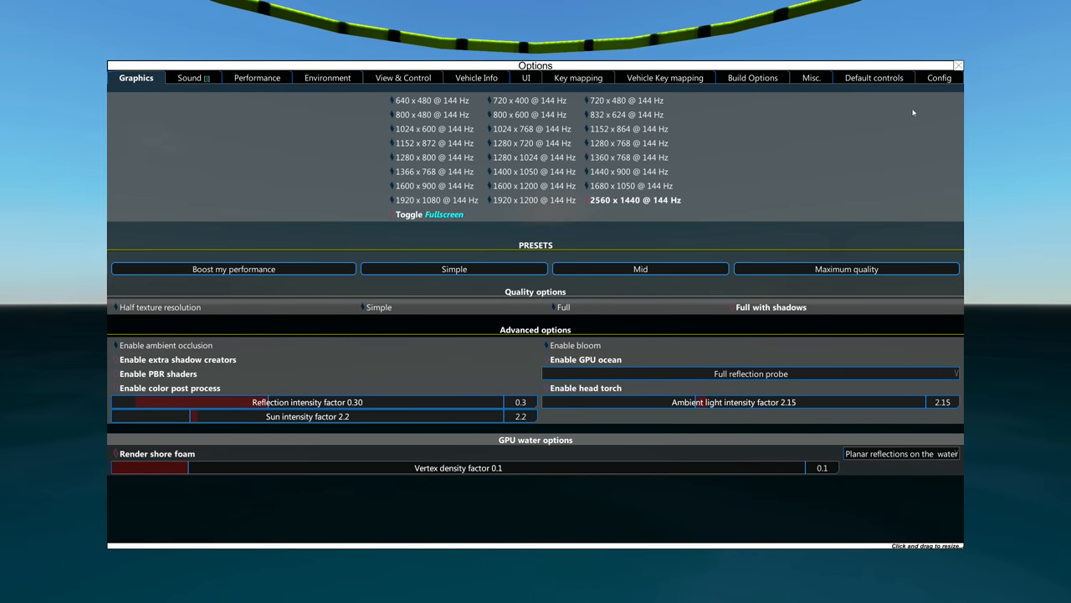
click(947, 77)
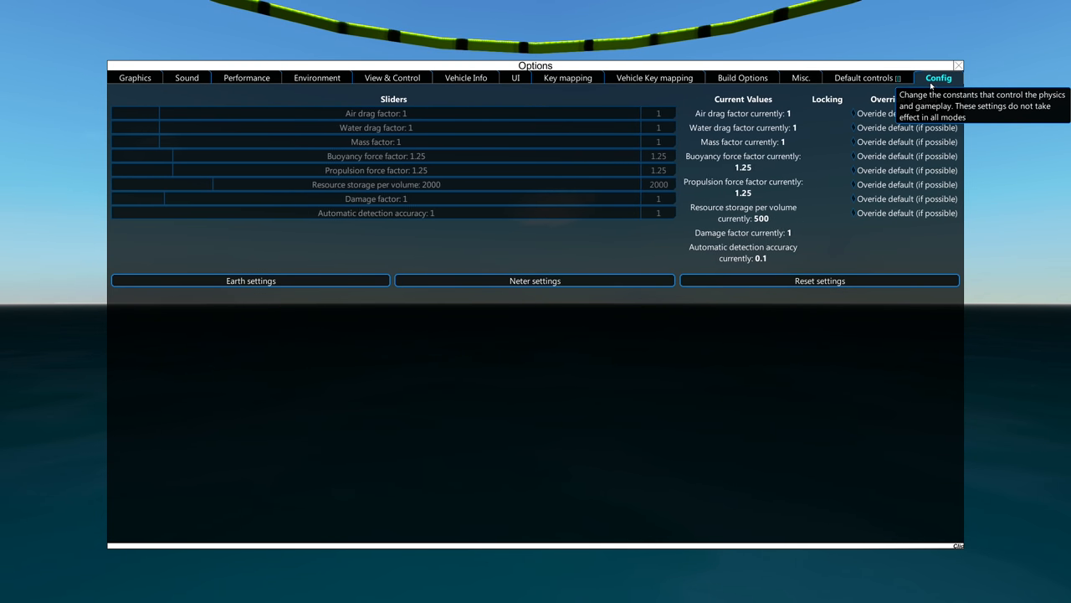
mouse_move(877, 220)
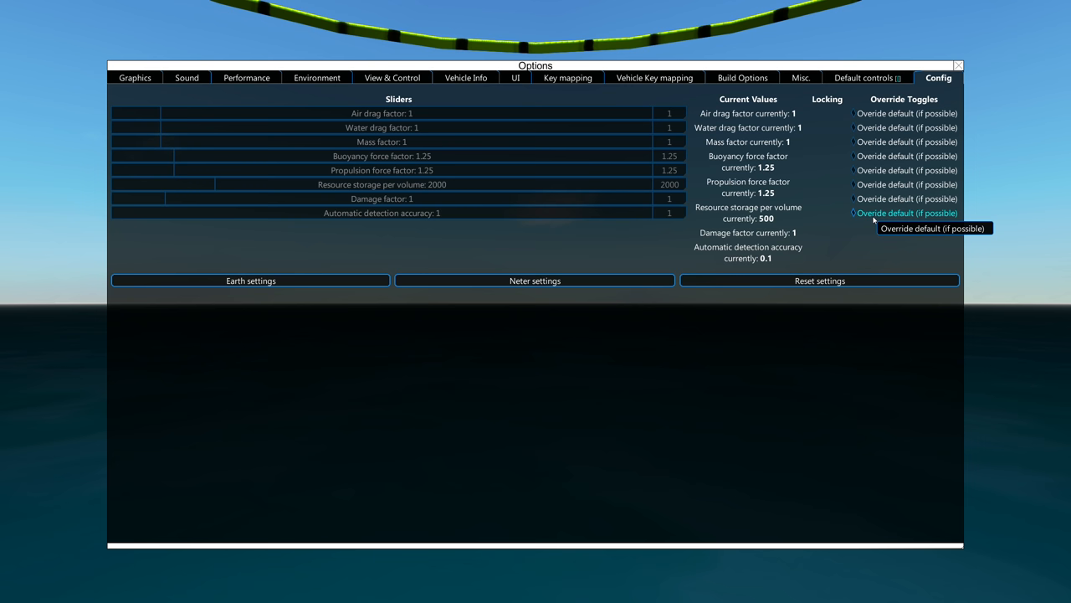
mouse_move(692, 212)
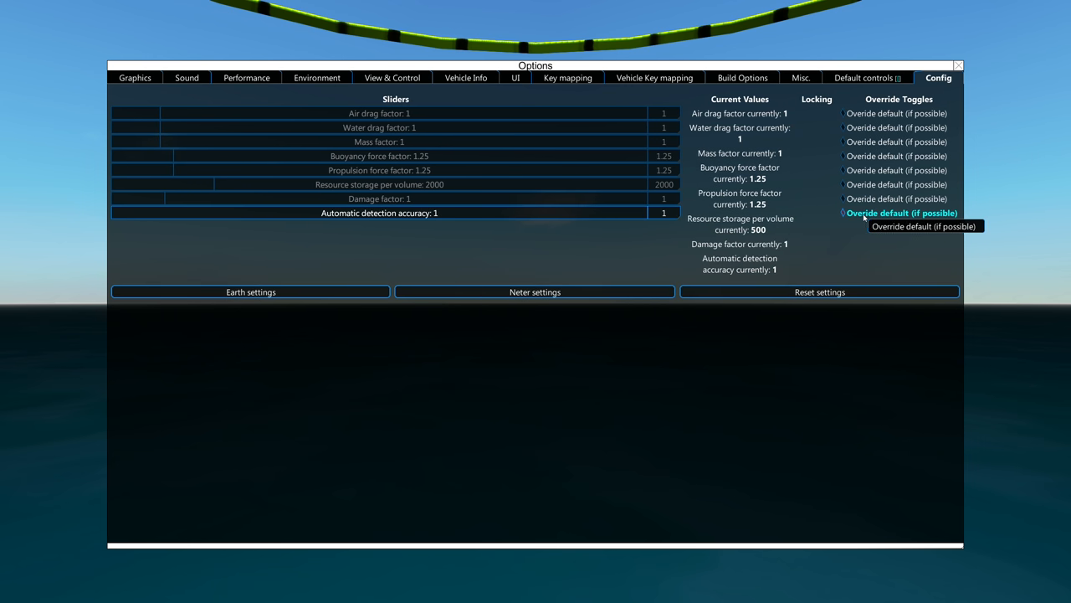
drag(661, 212, 427, 213)
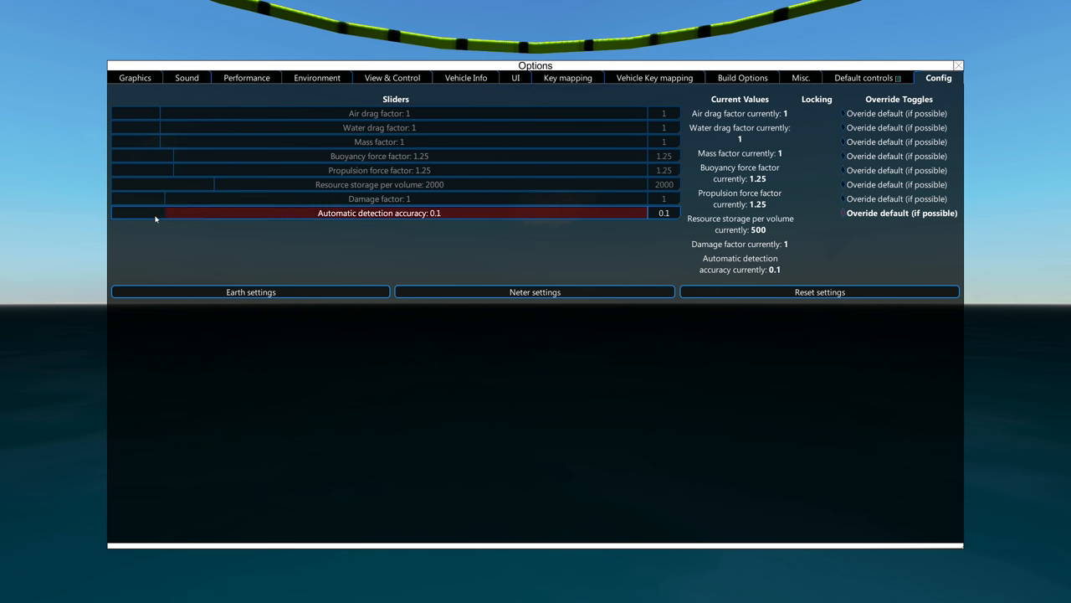
drag(155, 213, 431, 212)
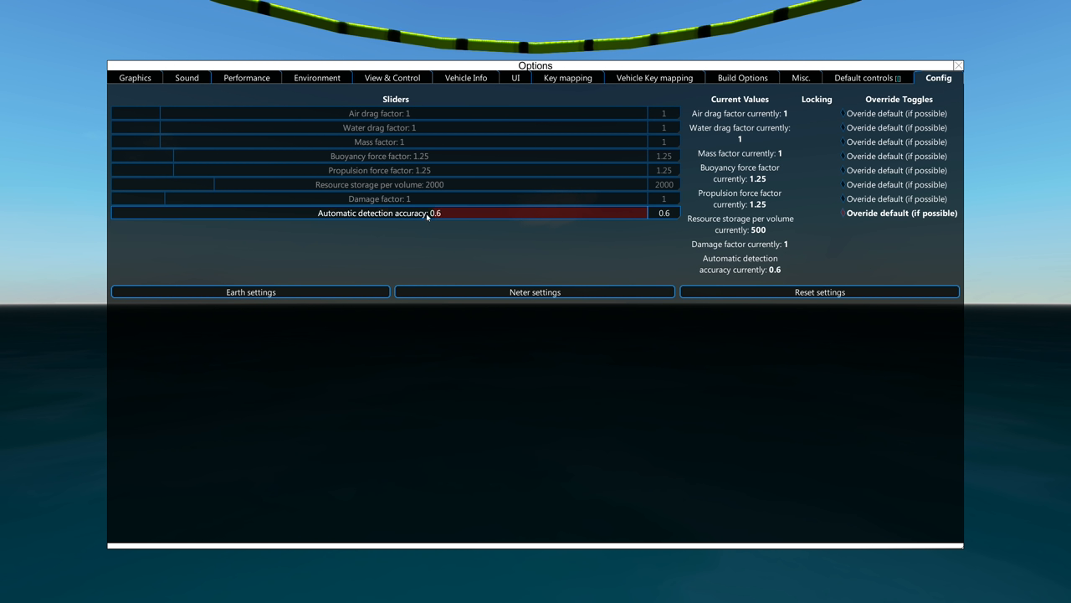
drag(431, 213, 634, 213)
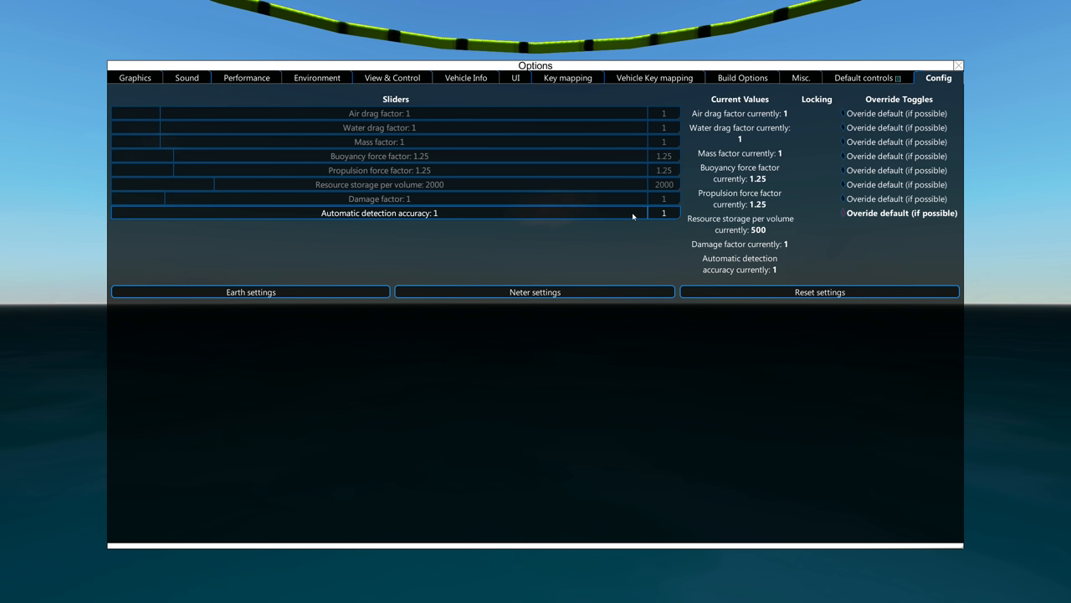
drag(633, 213, 180, 212)
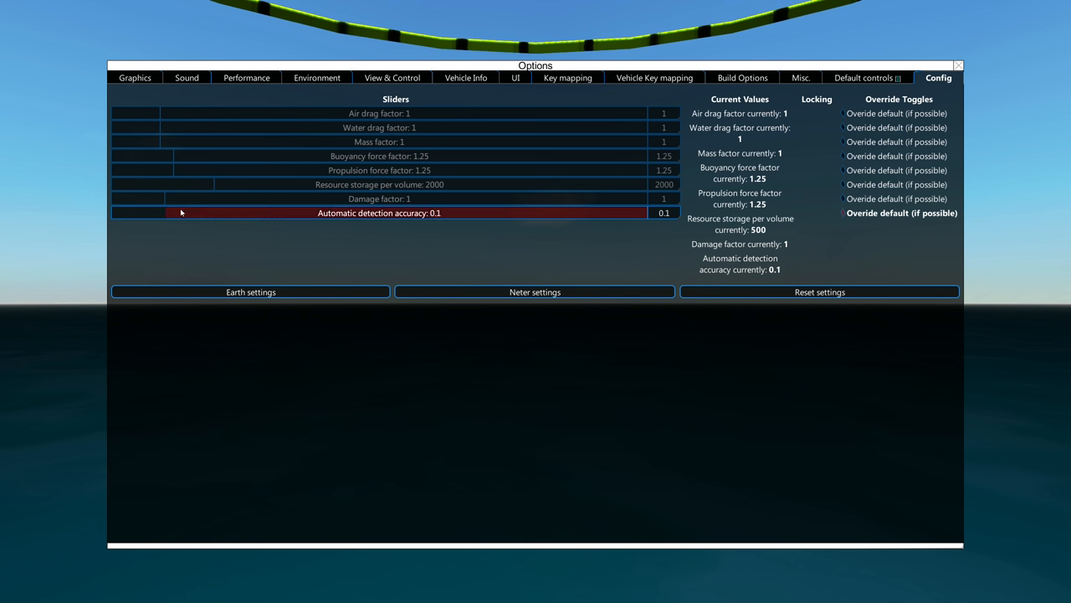